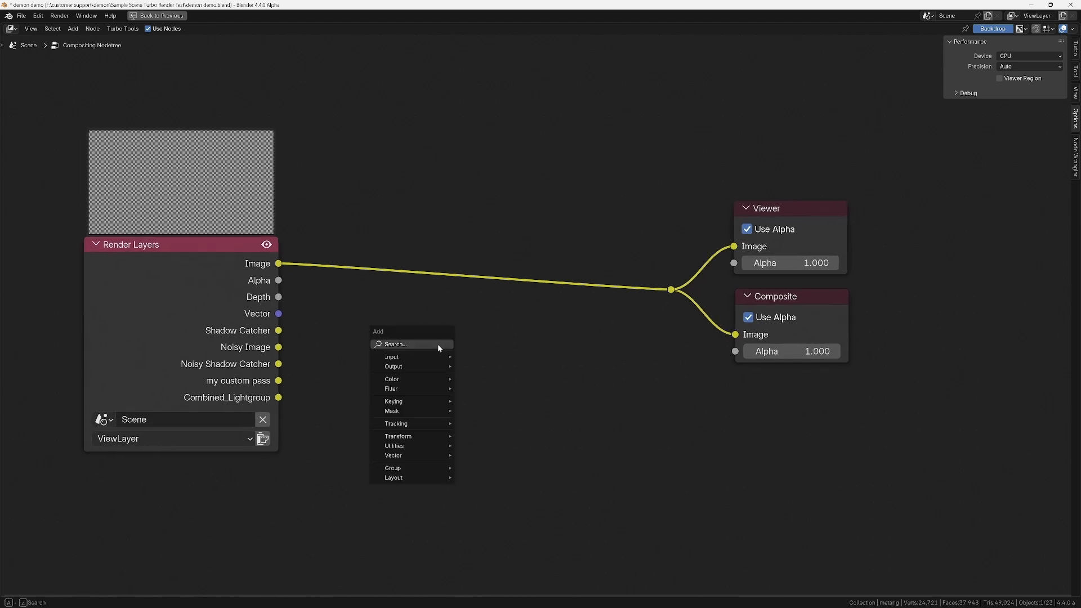
Add a Denoise node and link Combined_Lightgroup and the custom pass into its Image input
click(391, 388)
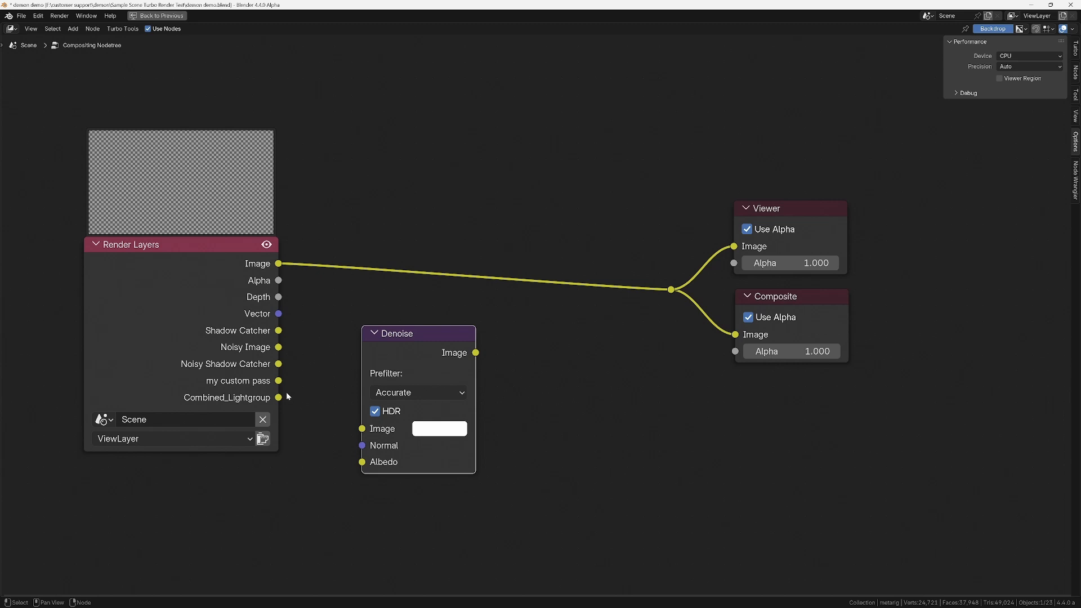
drag(279, 396, 362, 427)
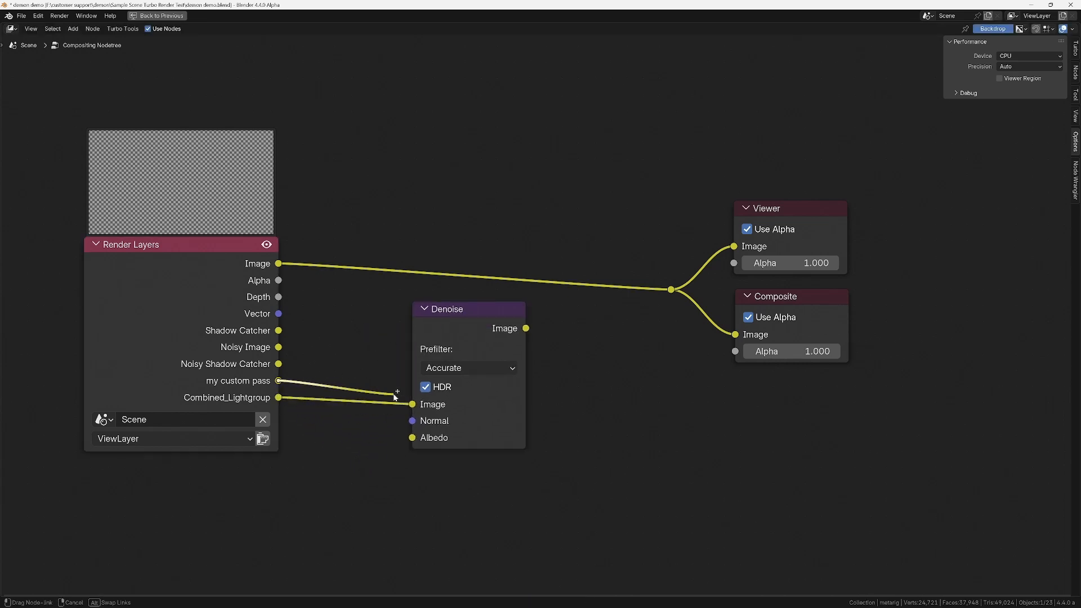
drag(279, 380, 412, 404)
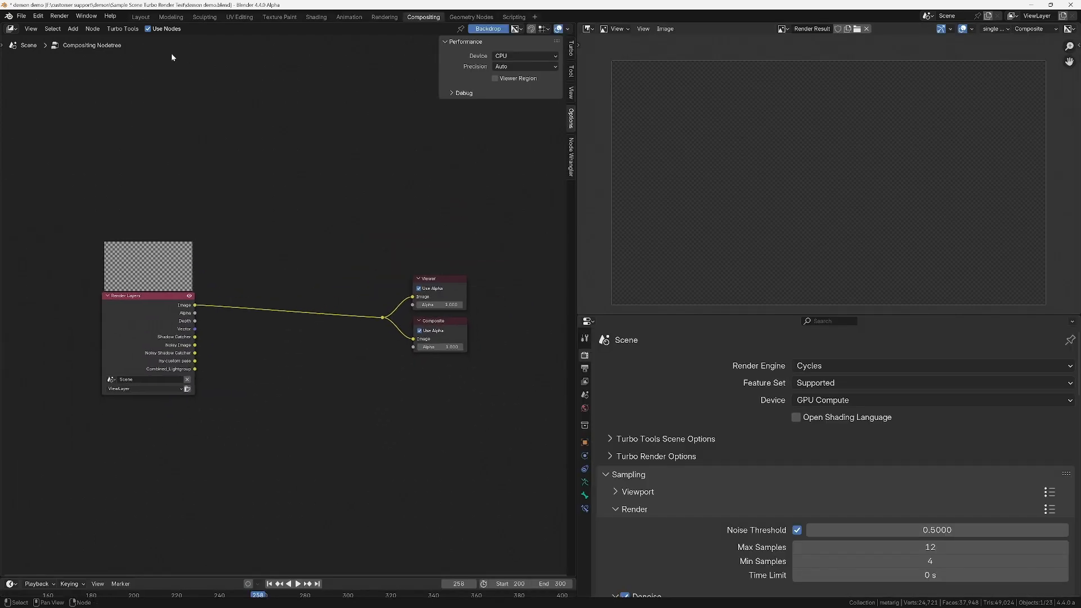
Render a still image of the demon scene with Turbo Tools from the Render menu
click(59, 16)
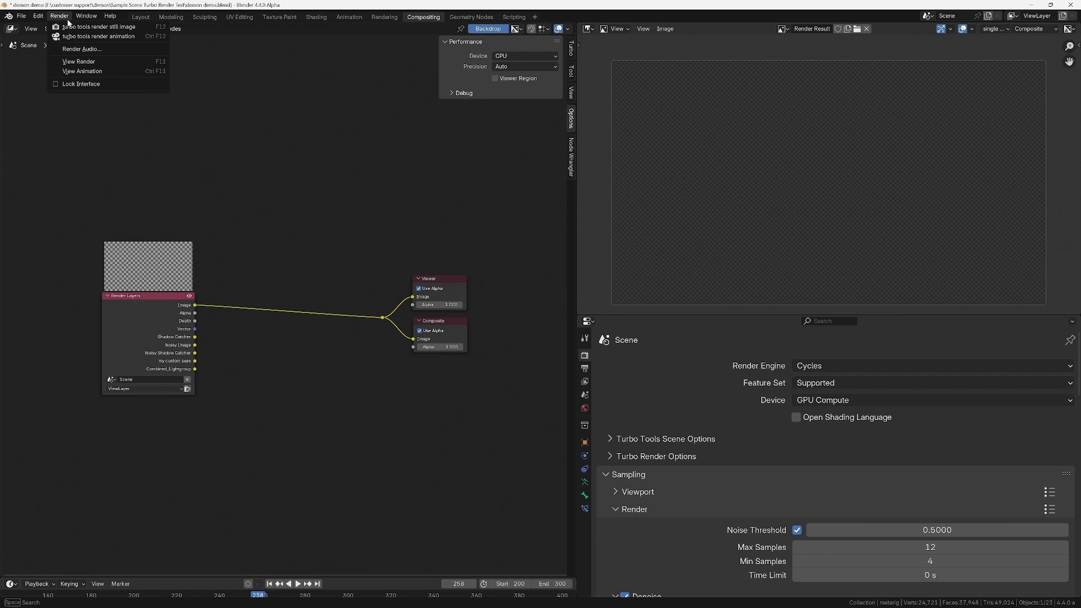
mouse_move(95, 26)
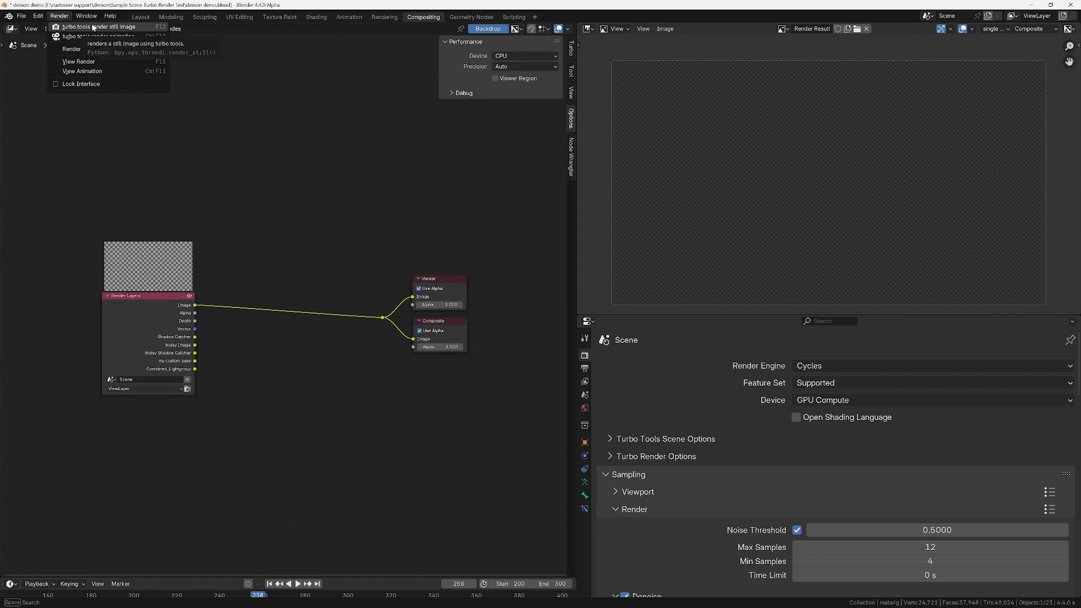
click(102, 26)
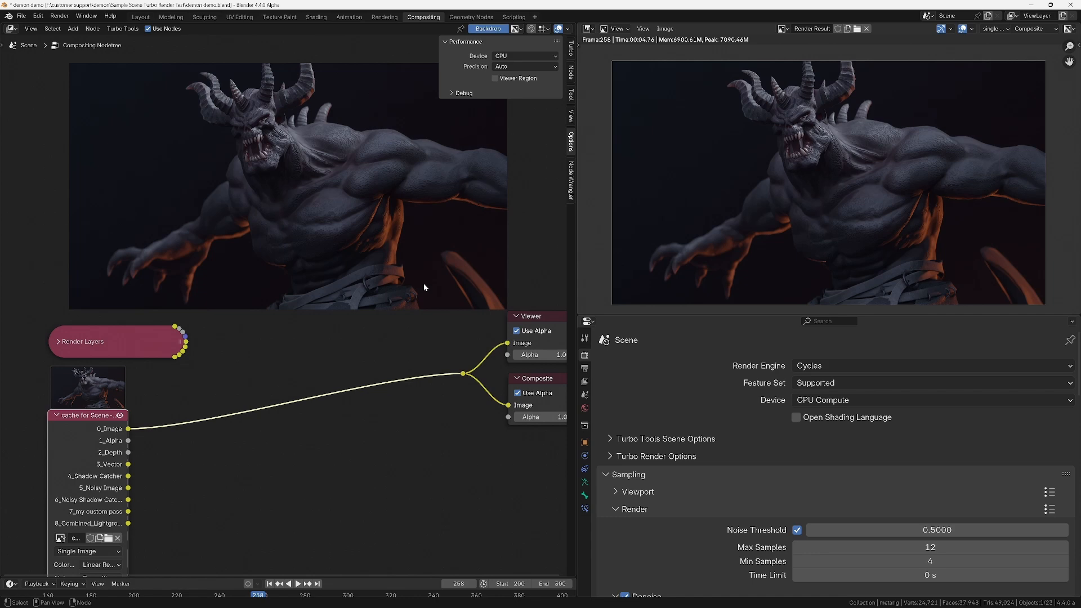
mouse_move(481, 172)
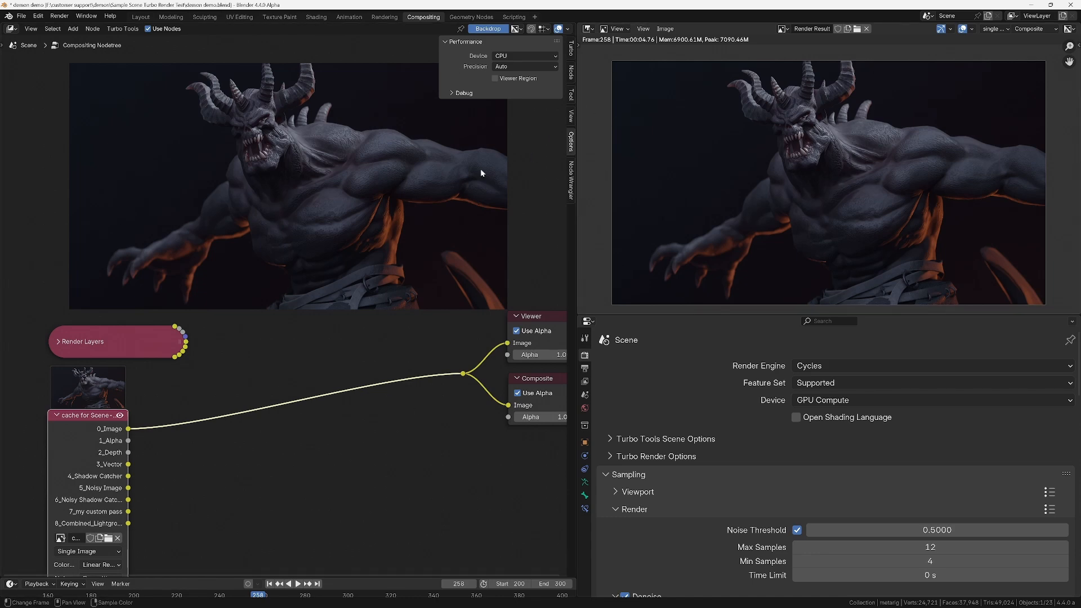
mouse_move(739, 229)
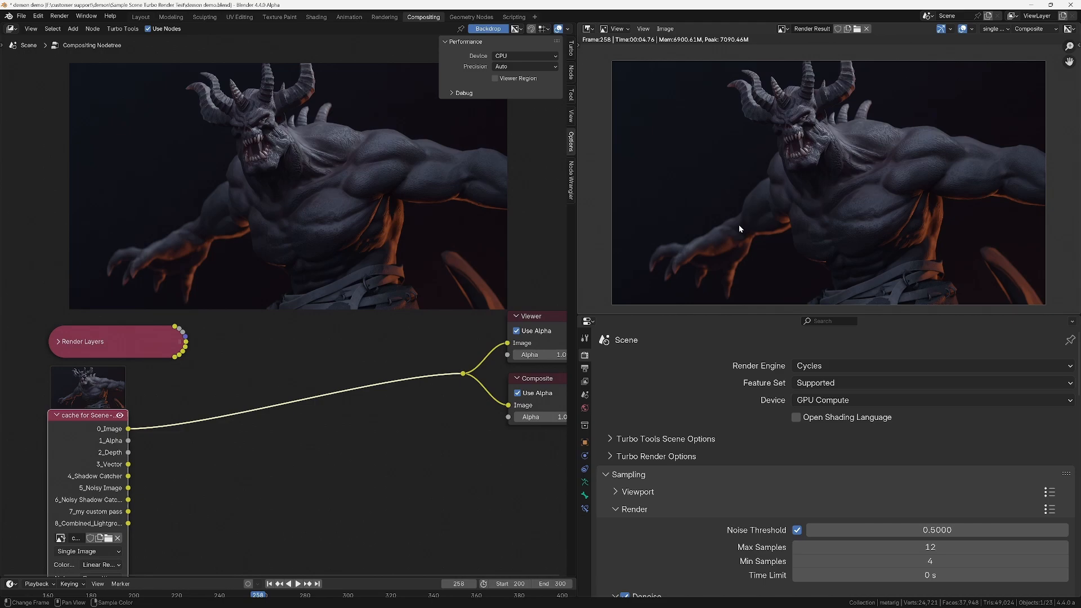
Start a new still render of the demon frame using Turbo Render draft denoising
click(140, 17)
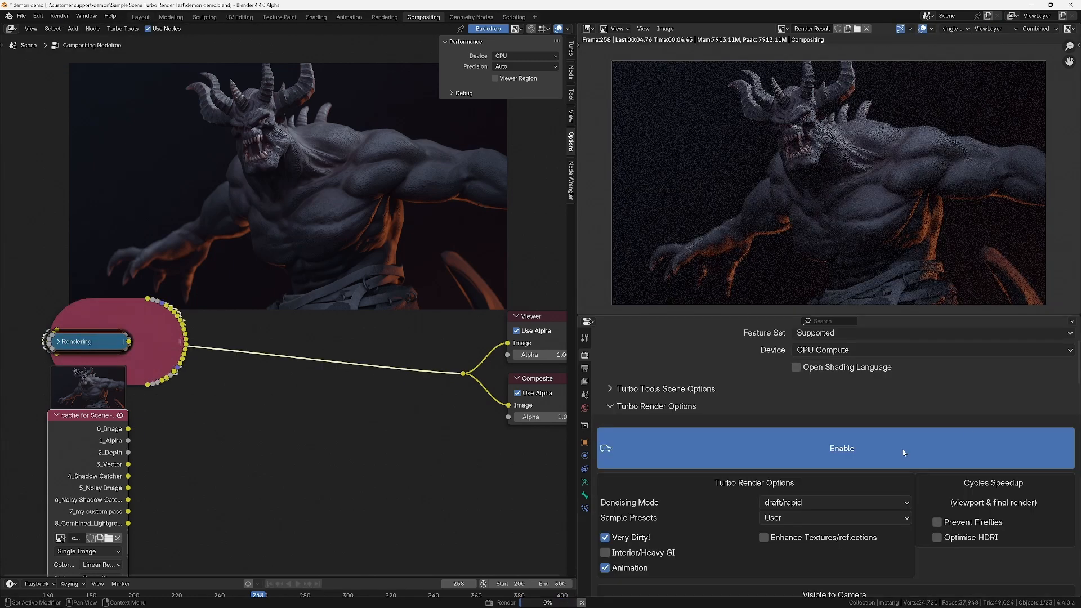
mouse_move(867, 395)
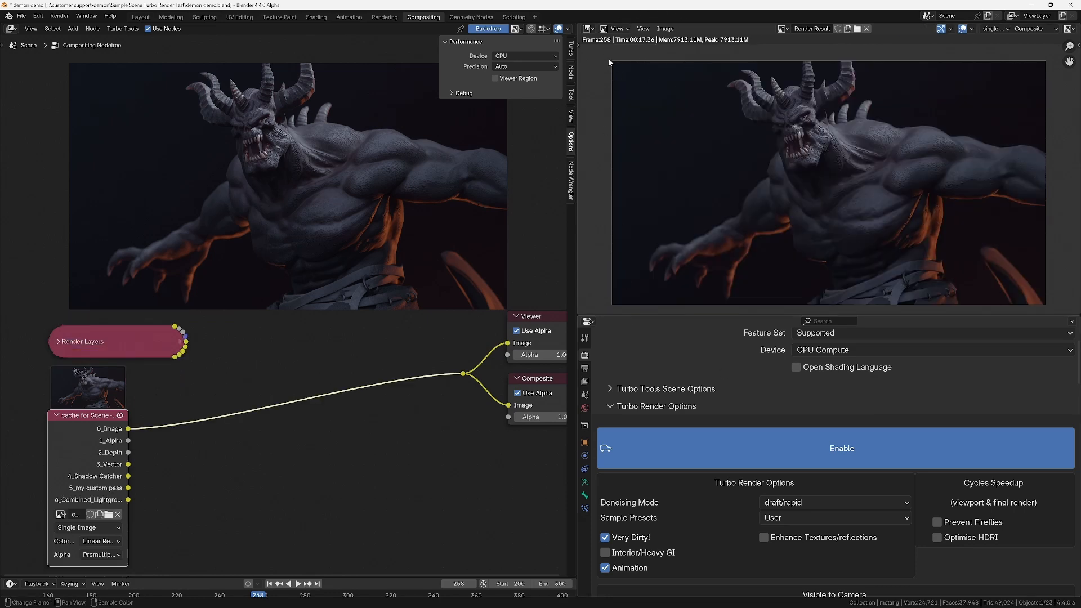
mouse_move(752, 336)
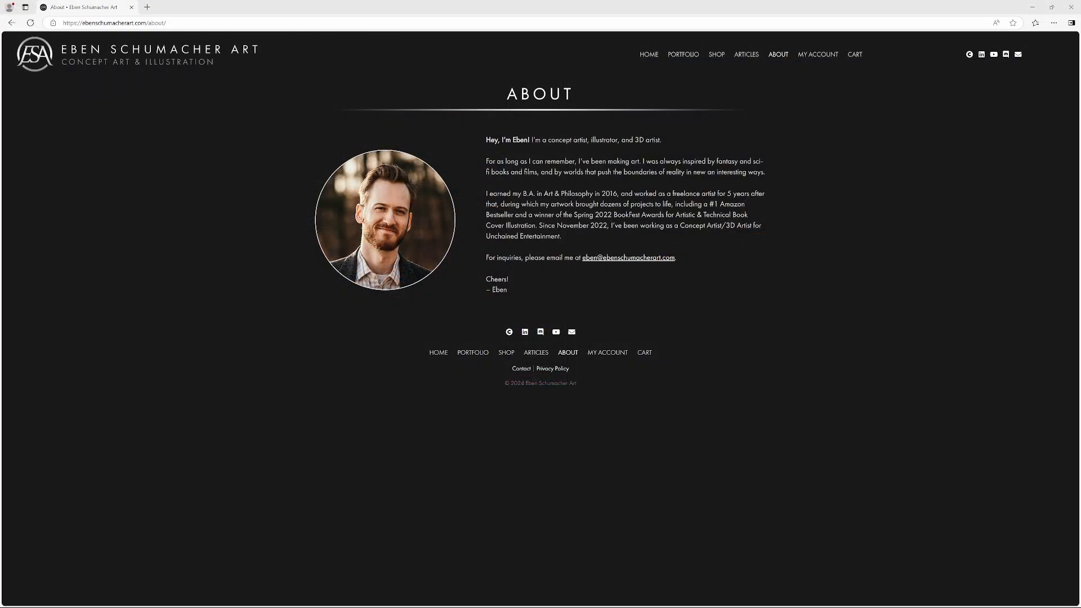
Go to HOME, then SHOP, and scroll down to Digital Products
click(648, 55)
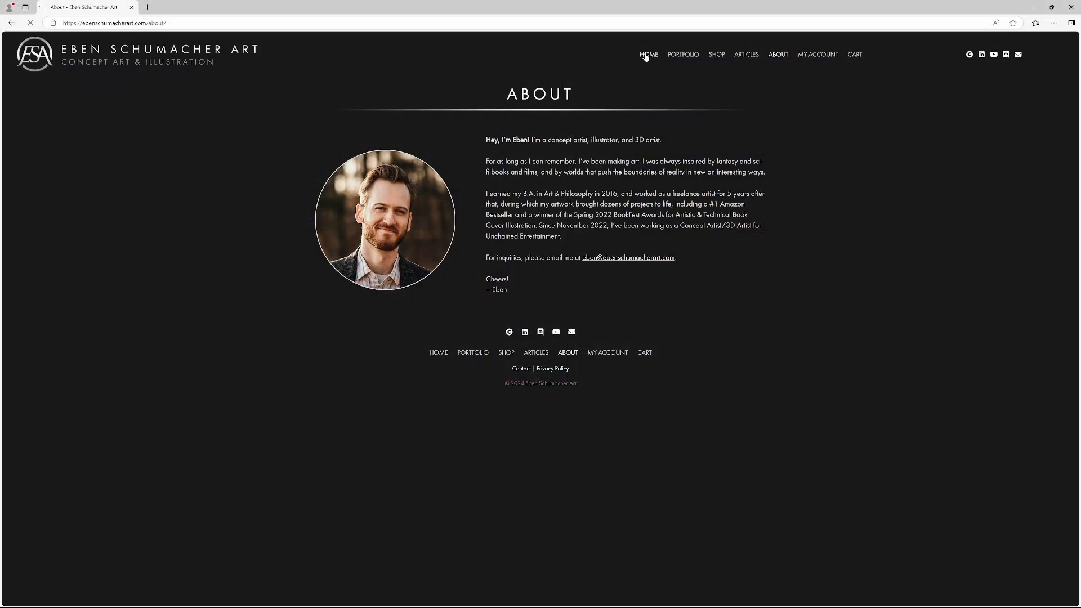
click(649, 54)
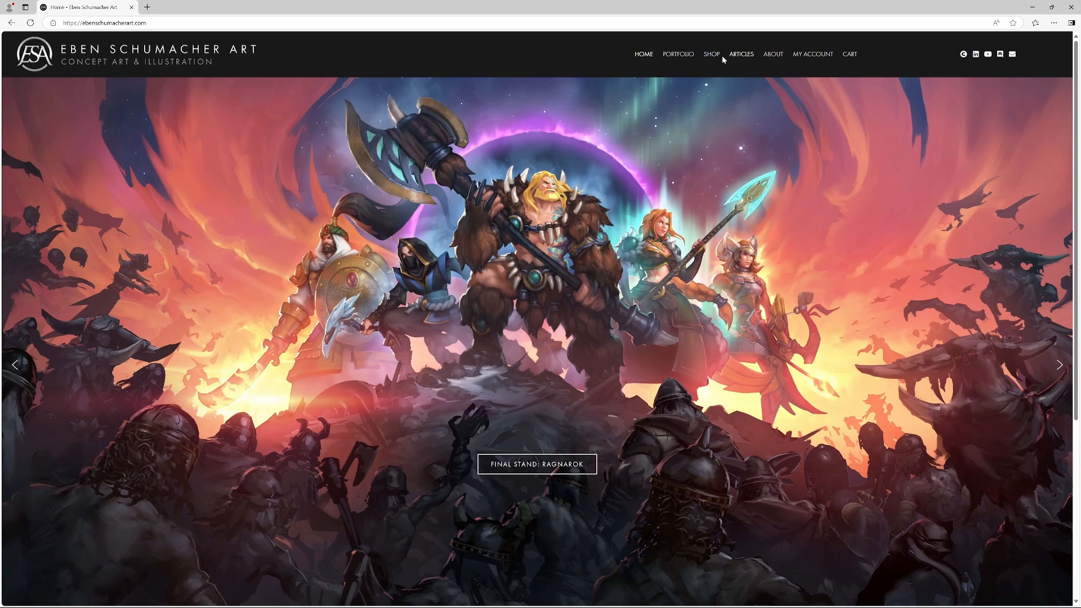
click(711, 54)
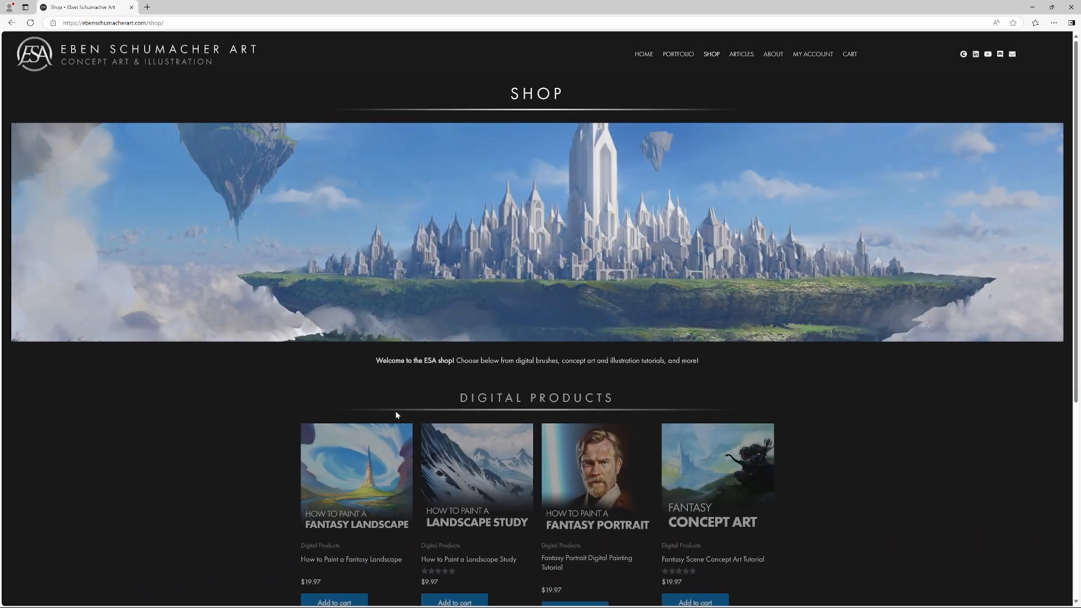
scroll(down, 3)
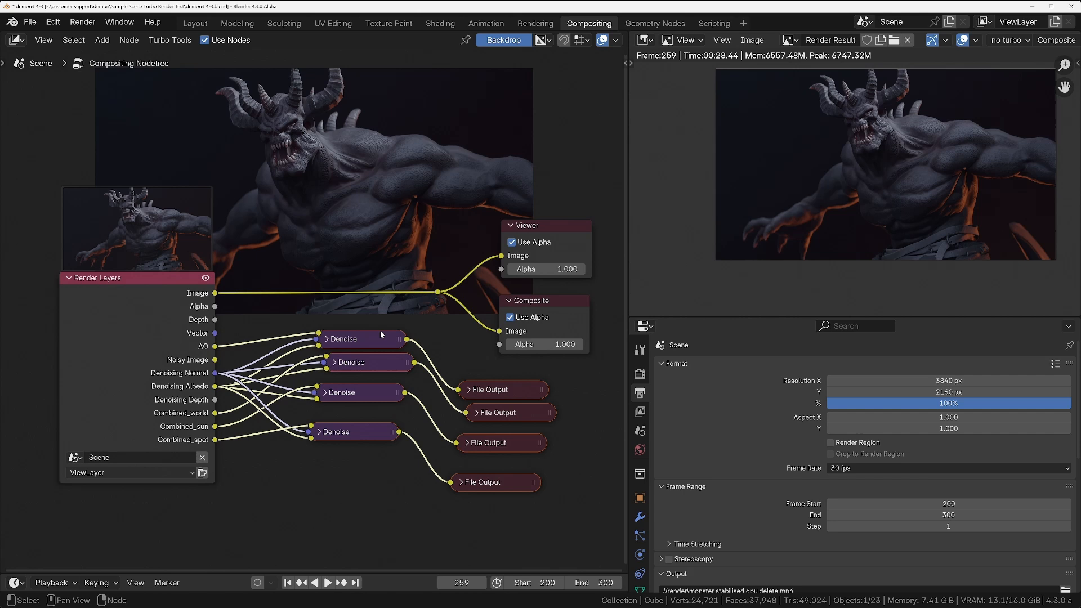
mouse_move(721, 65)
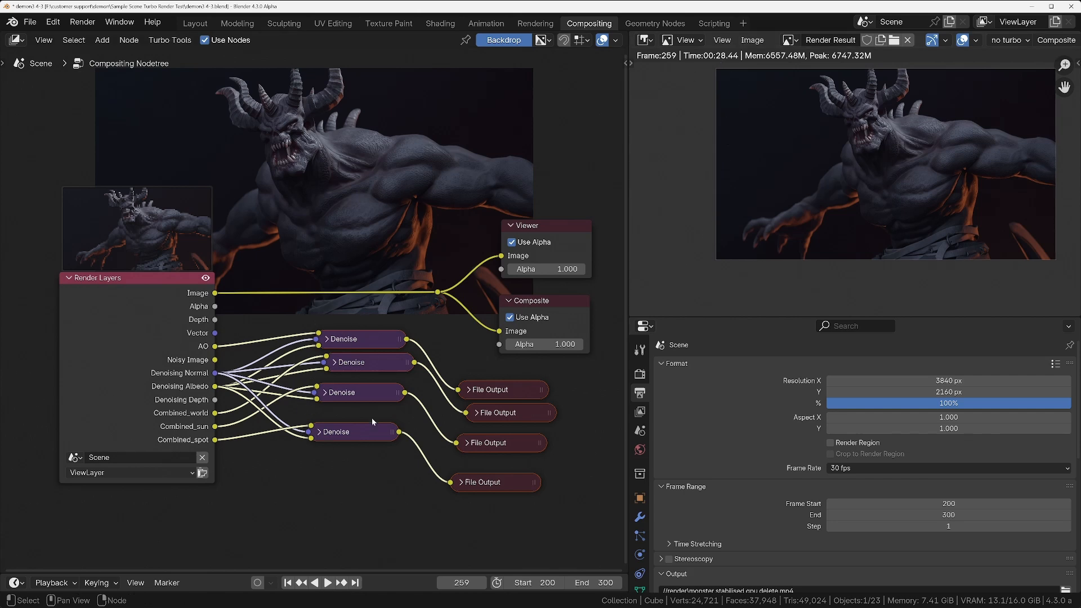
mouse_move(348, 407)
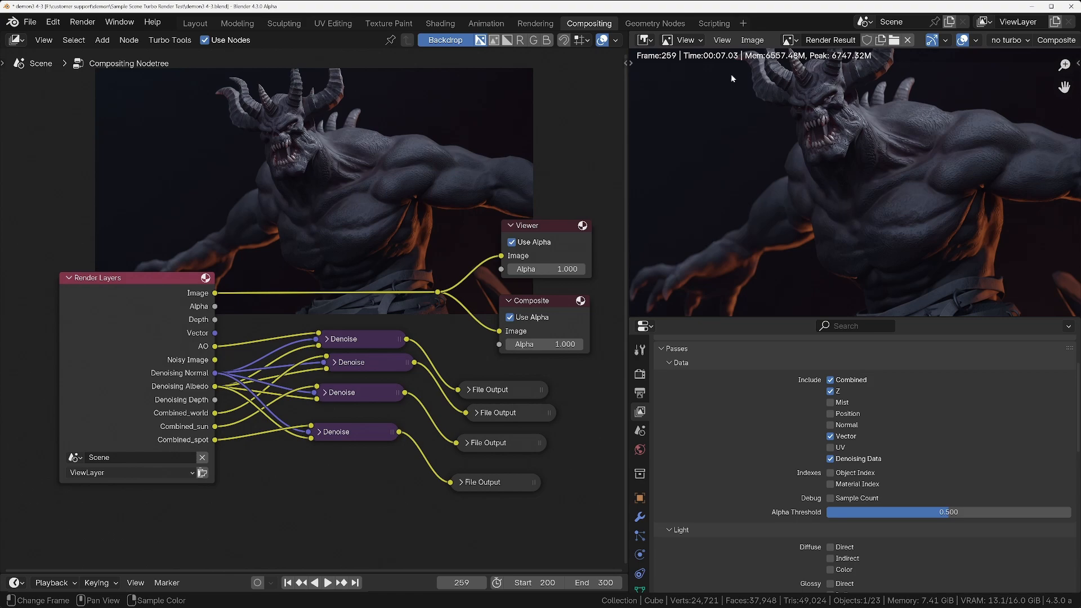
Open the other demon demo .blend file in the Layout workspace
click(194, 23)
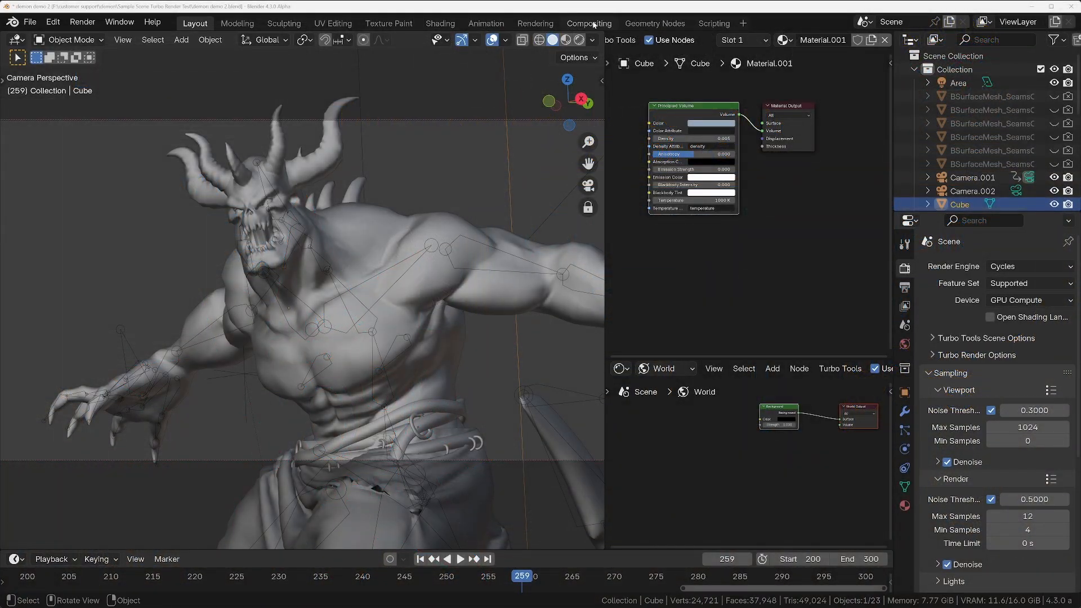
Switch the demon scene to the Compositing workspace
click(589, 23)
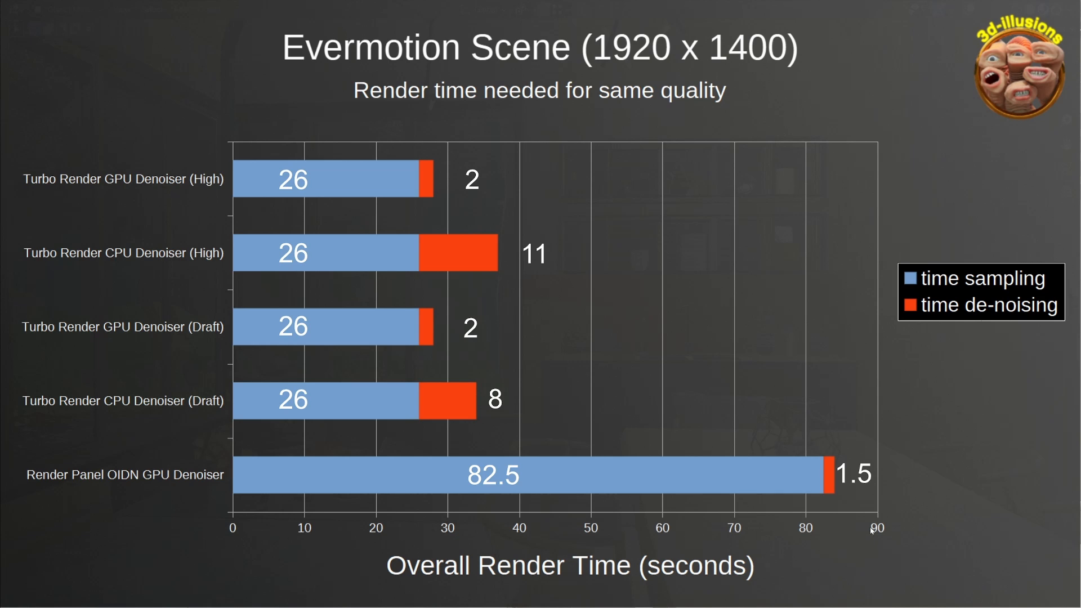
mouse_move(815, 488)
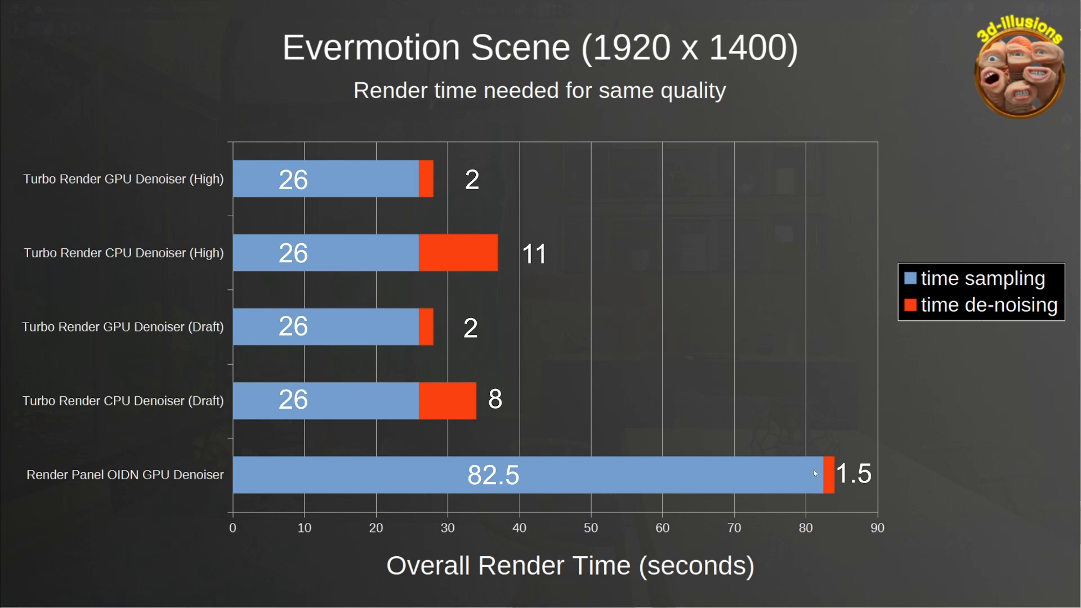
mouse_move(840, 439)
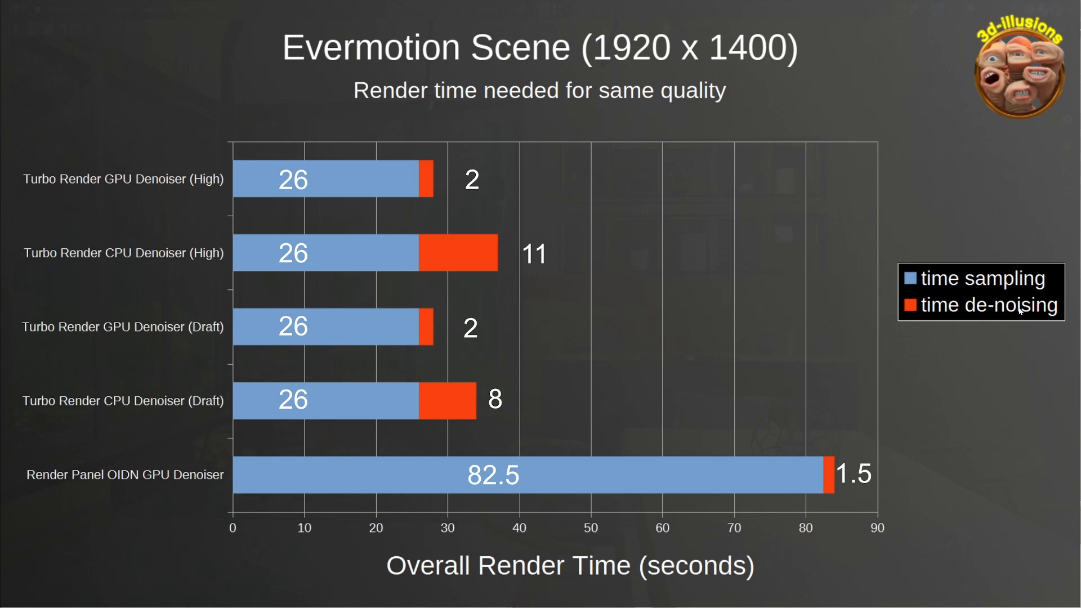
mouse_move(53, 462)
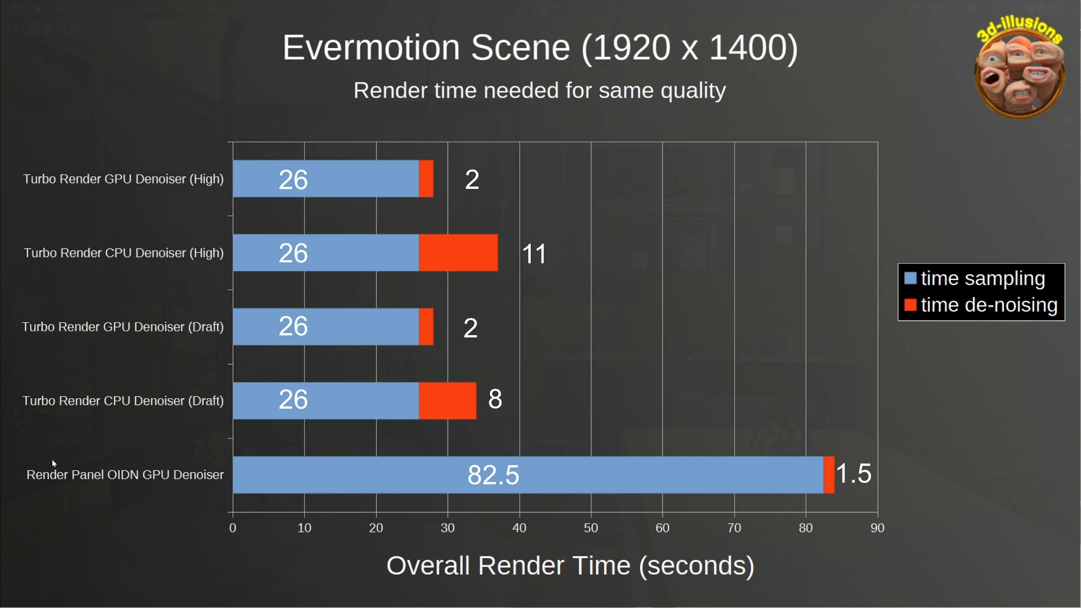
mouse_move(348, 483)
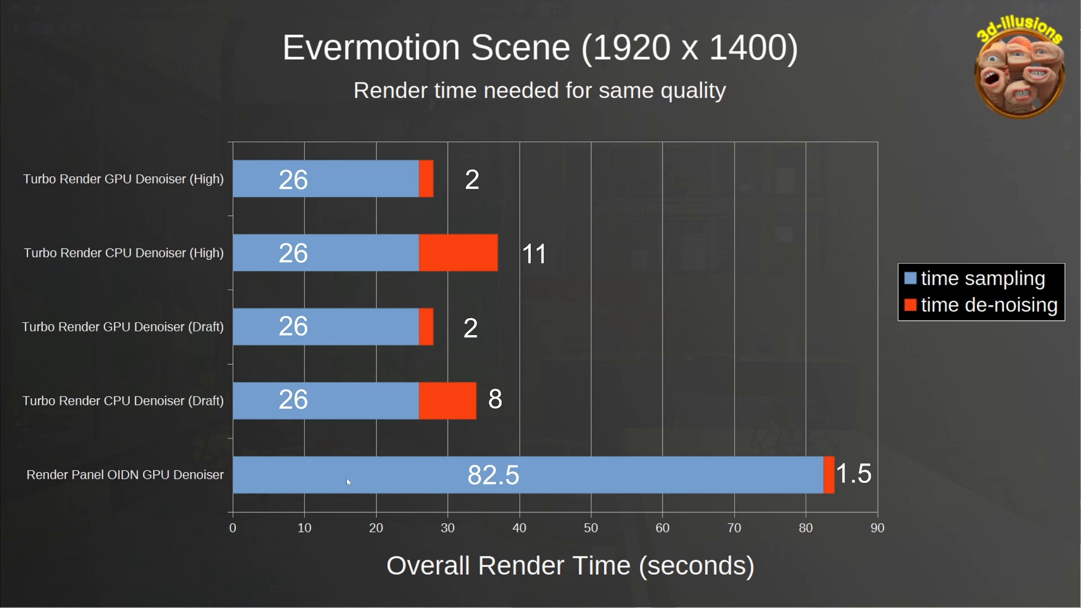
mouse_move(701, 475)
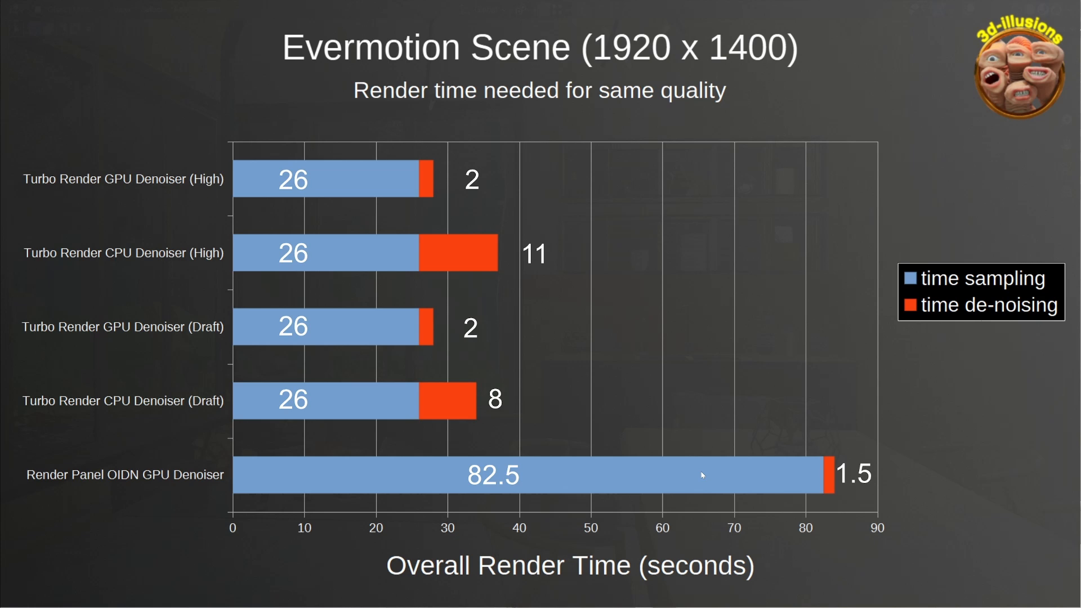
mouse_move(321, 408)
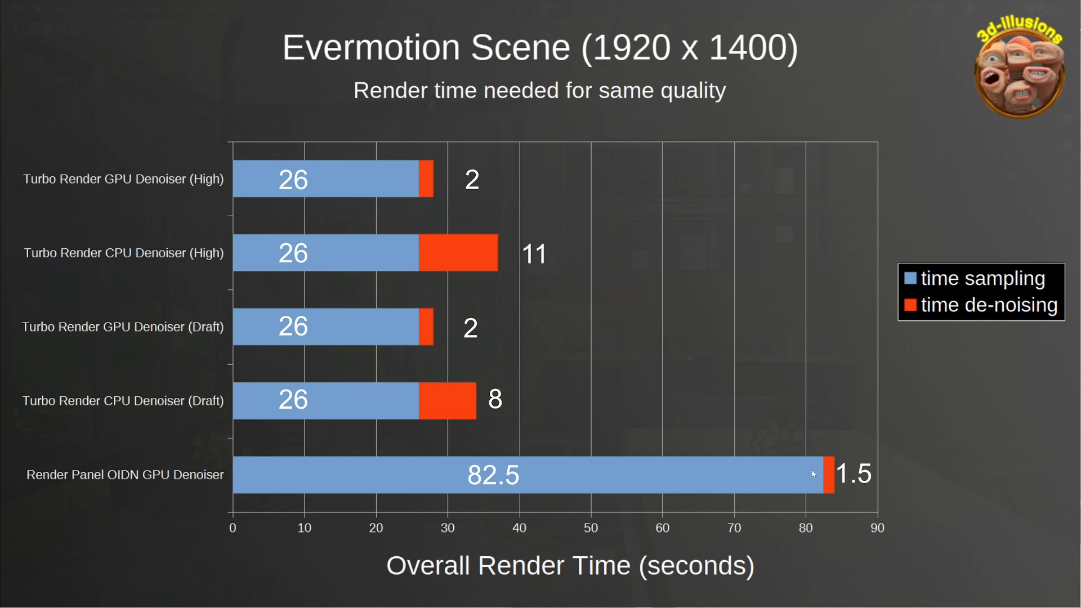
mouse_move(829, 489)
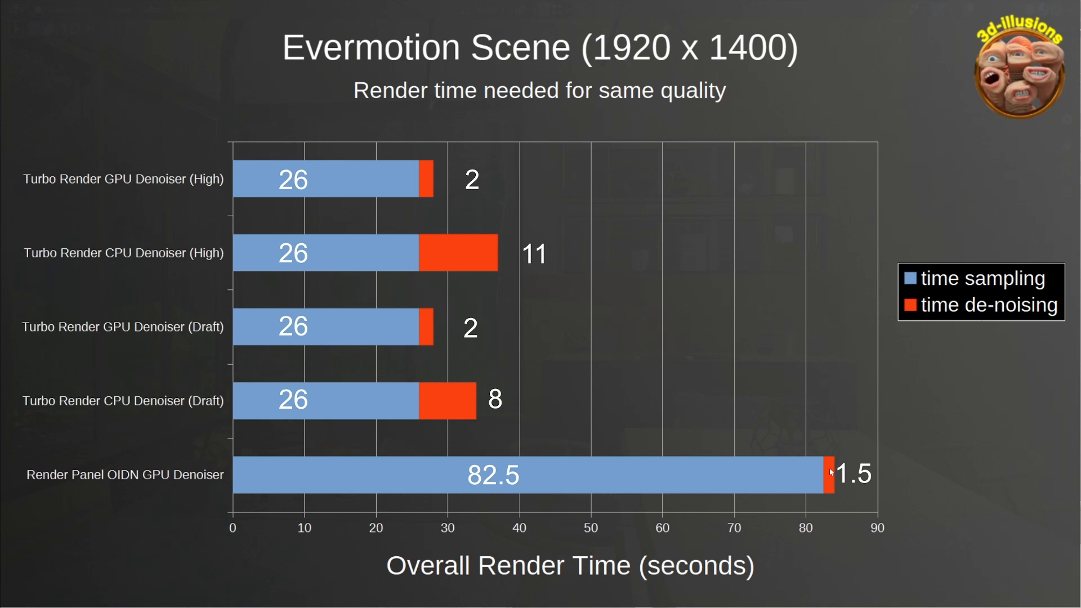
mouse_move(120, 483)
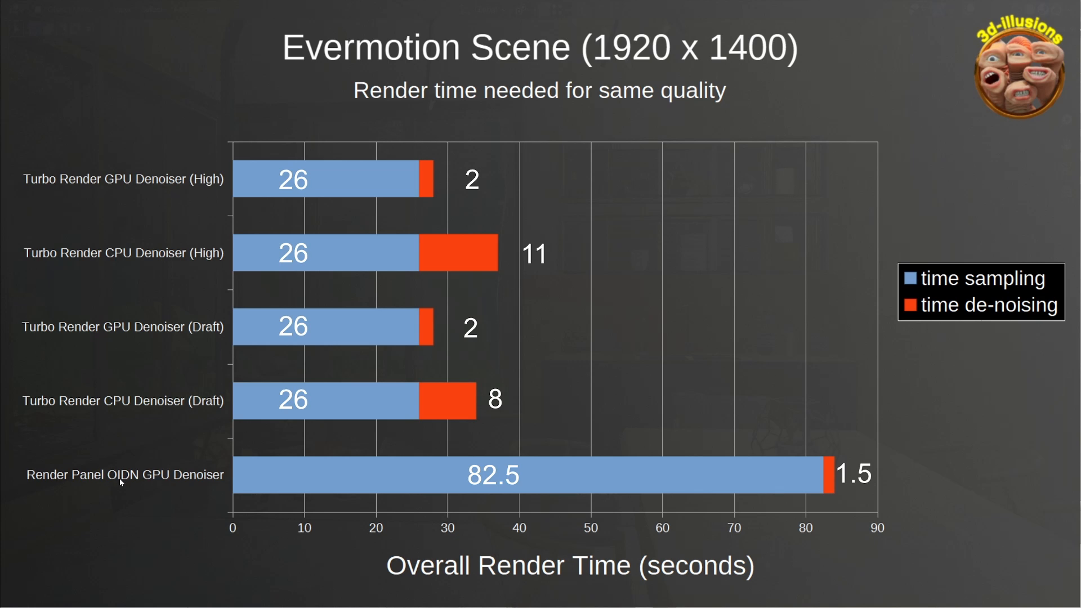
mouse_move(142, 479)
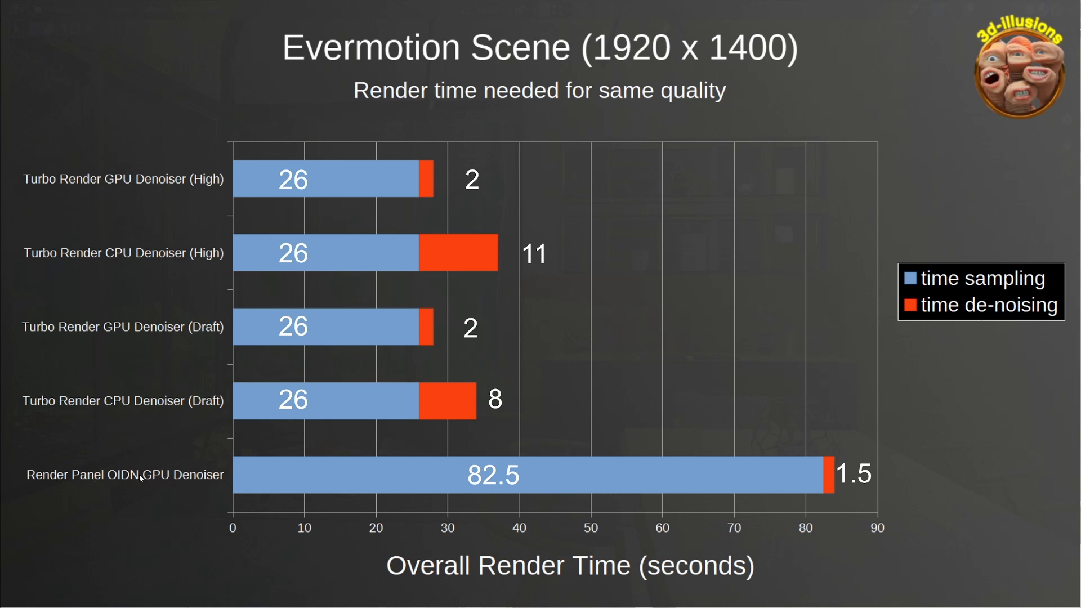
mouse_move(561, 478)
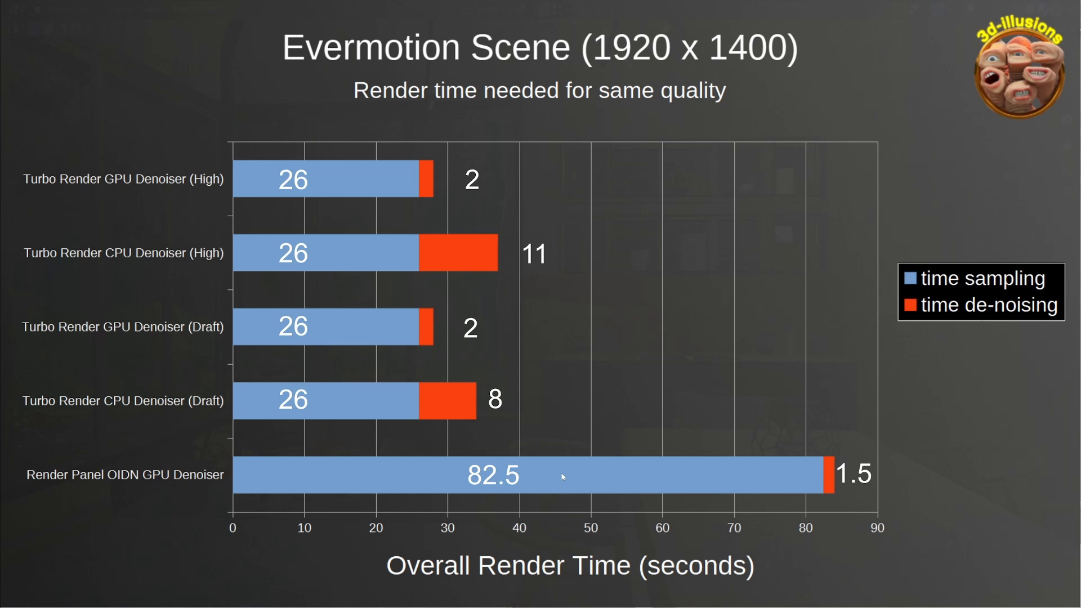
mouse_move(828, 490)
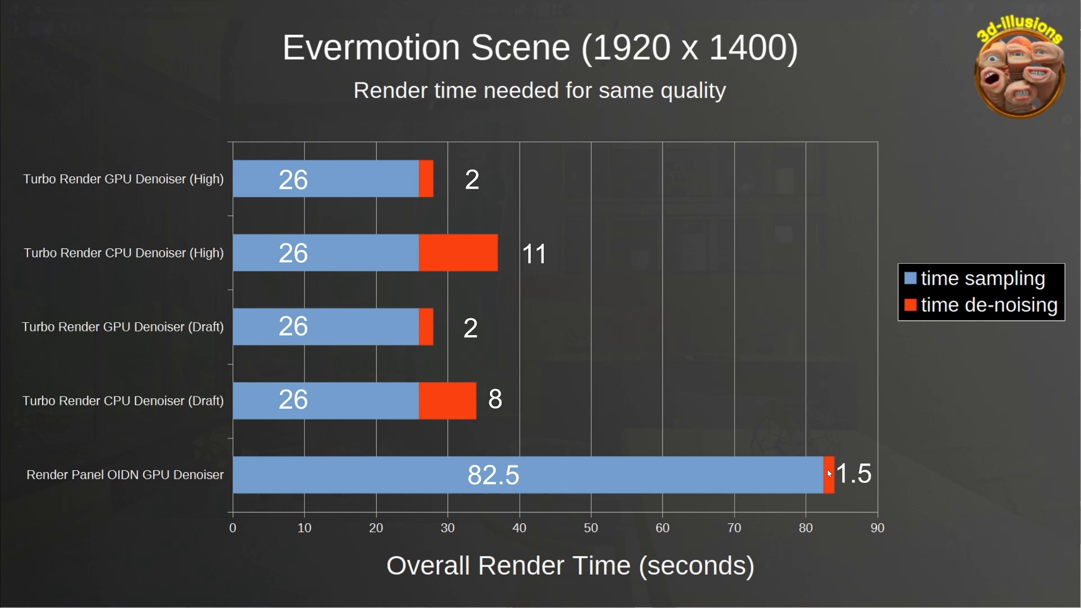
mouse_move(454, 406)
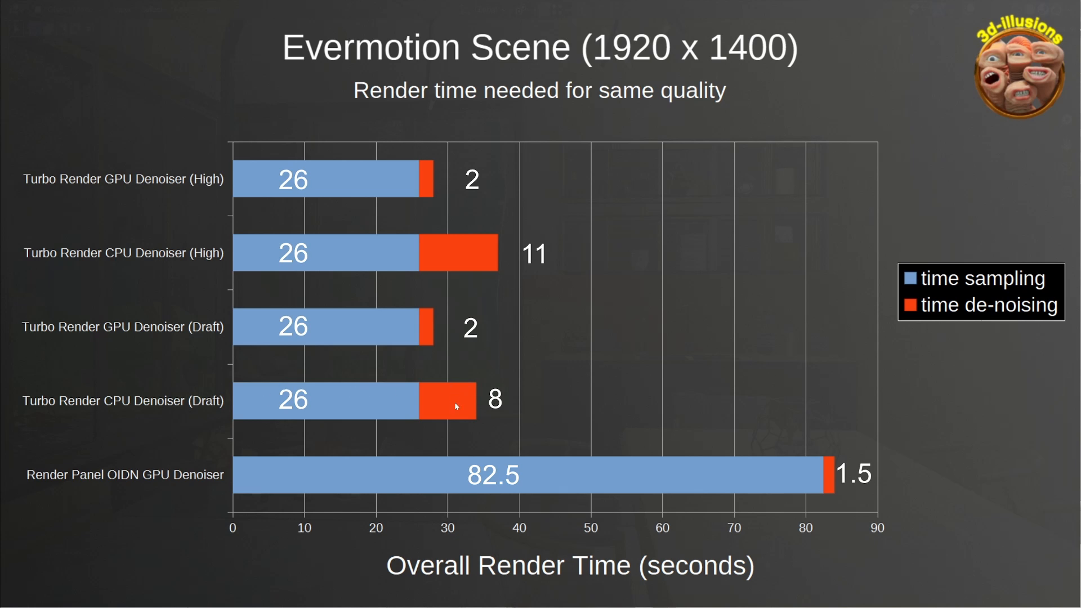
mouse_move(440, 328)
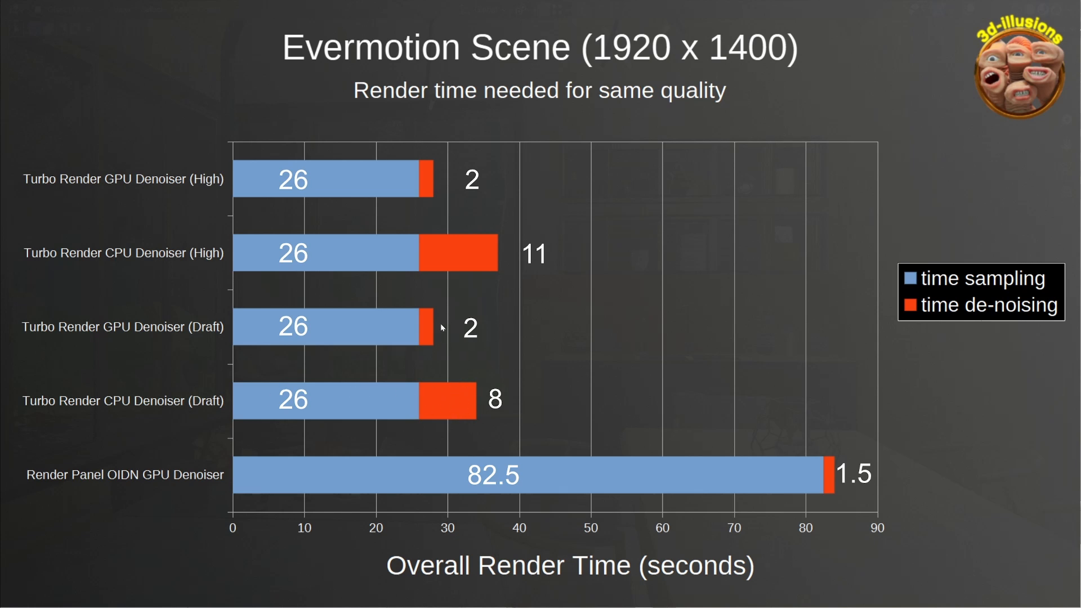
mouse_move(457, 330)
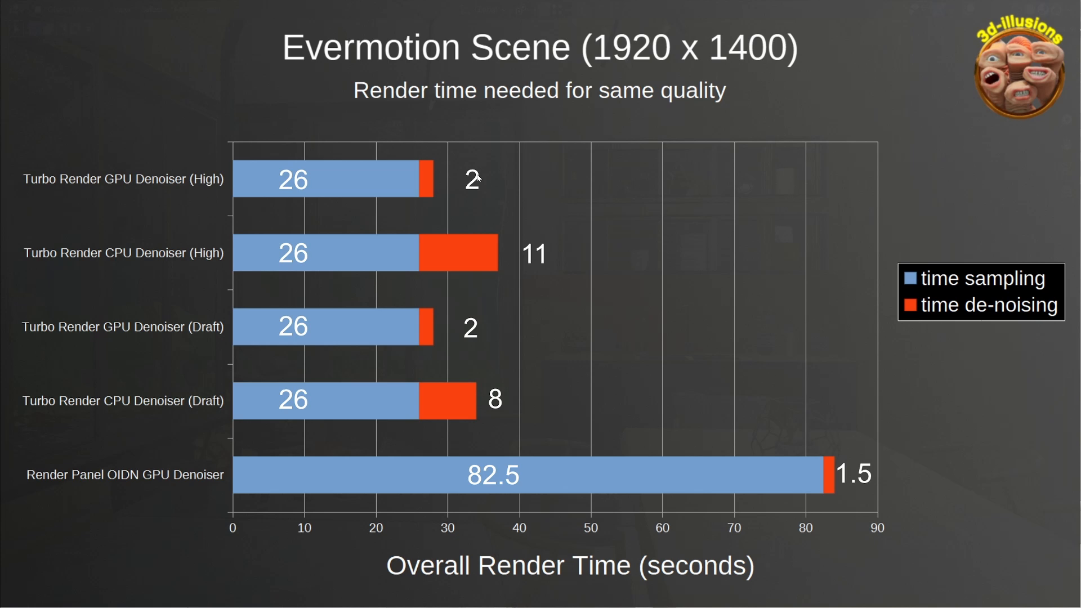
mouse_move(112, 202)
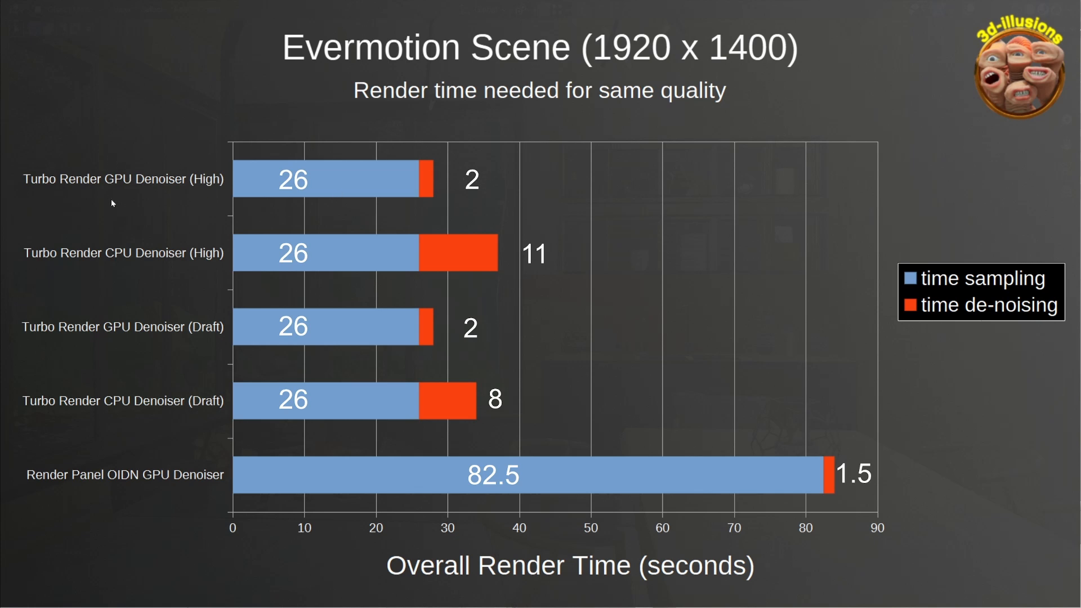
mouse_move(351, 273)
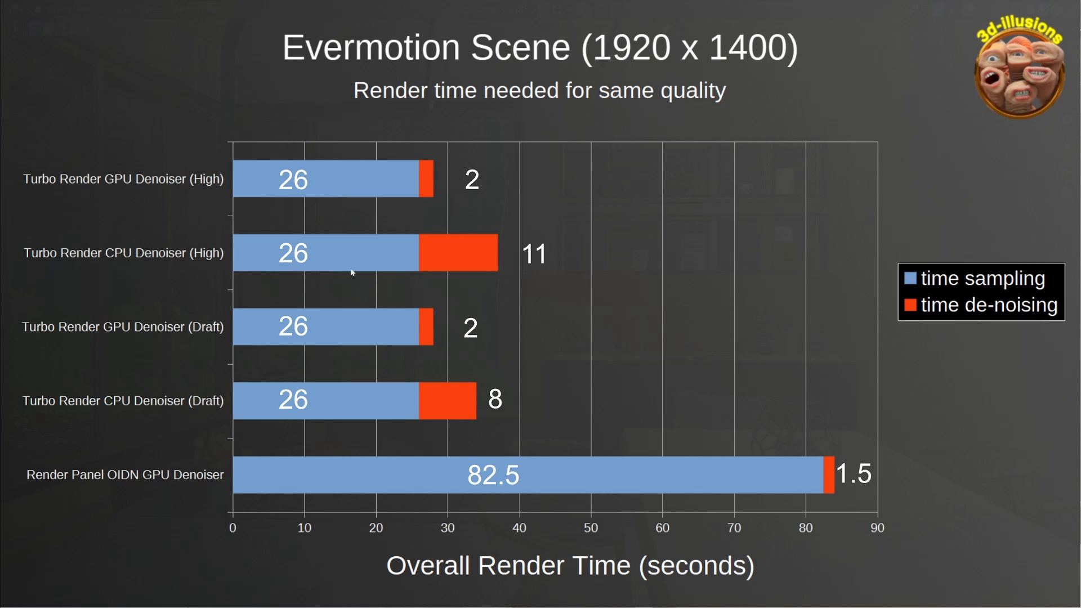
mouse_move(595, 317)
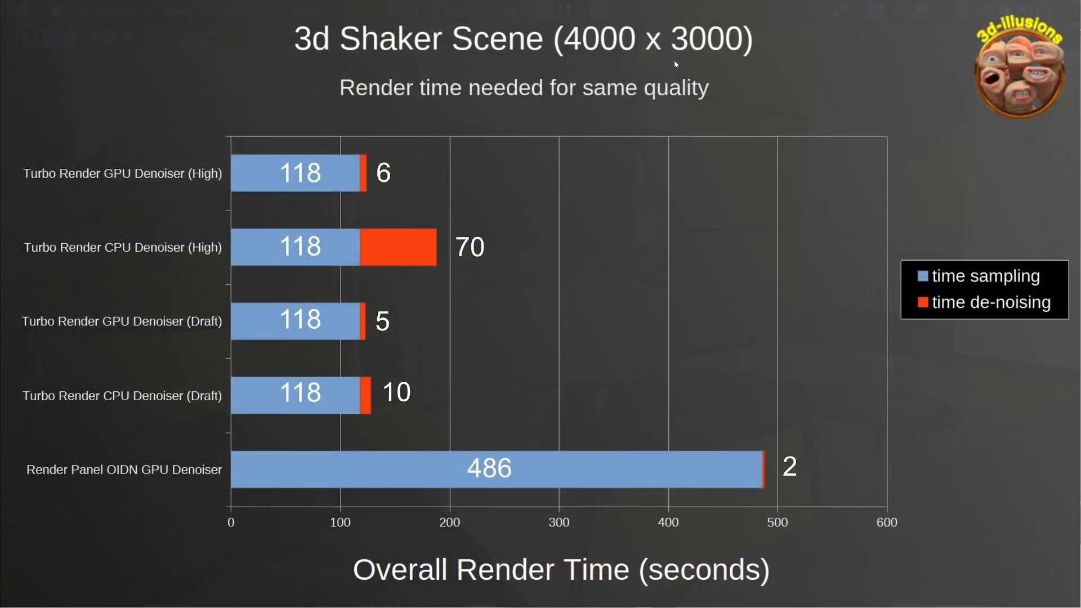
mouse_move(481, 80)
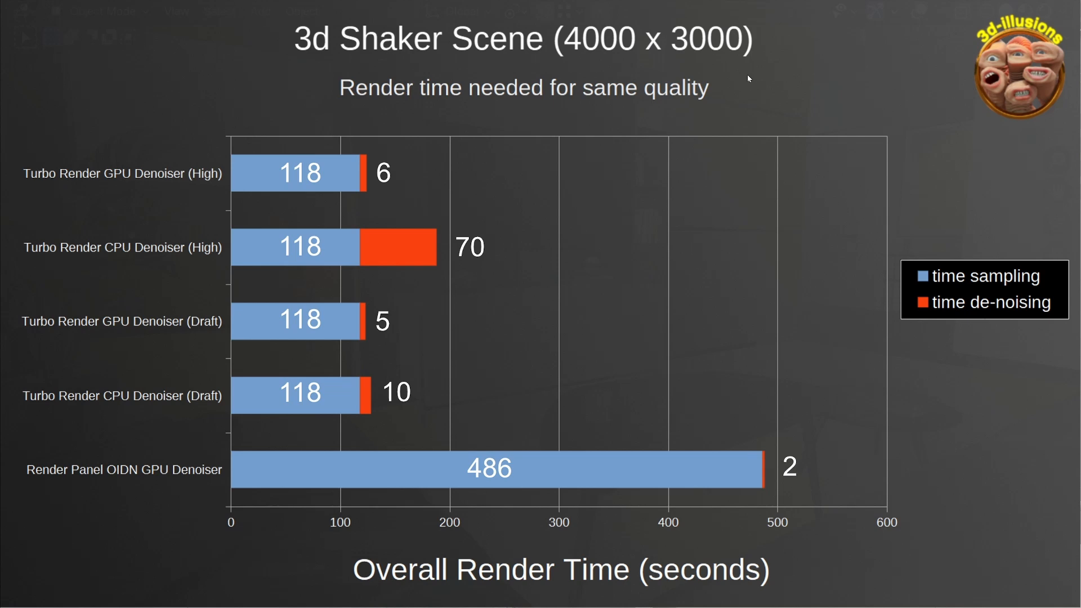
mouse_move(56, 480)
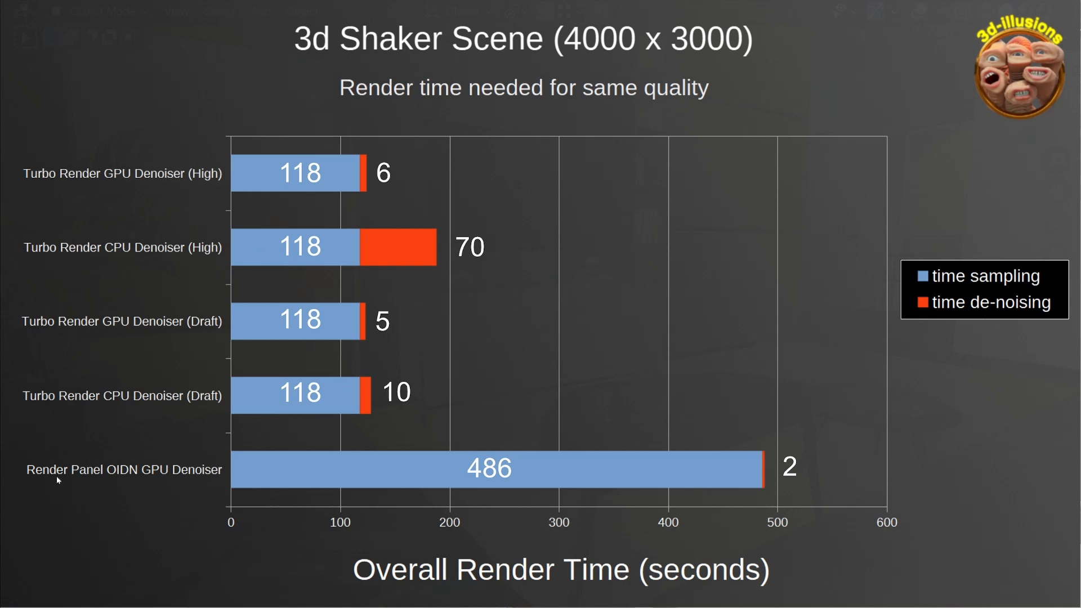
mouse_move(102, 471)
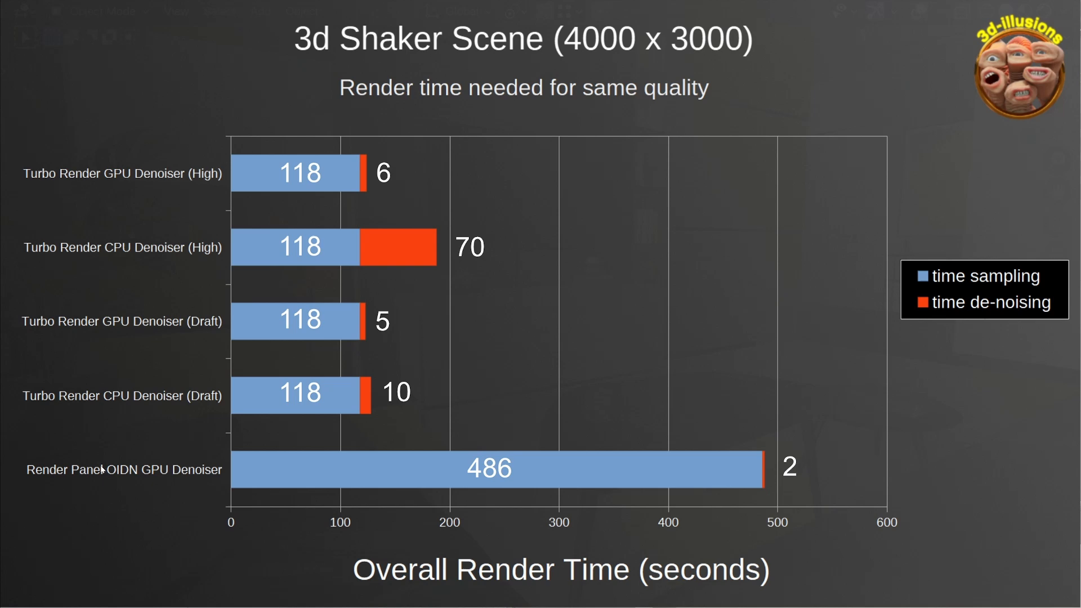
mouse_move(748, 488)
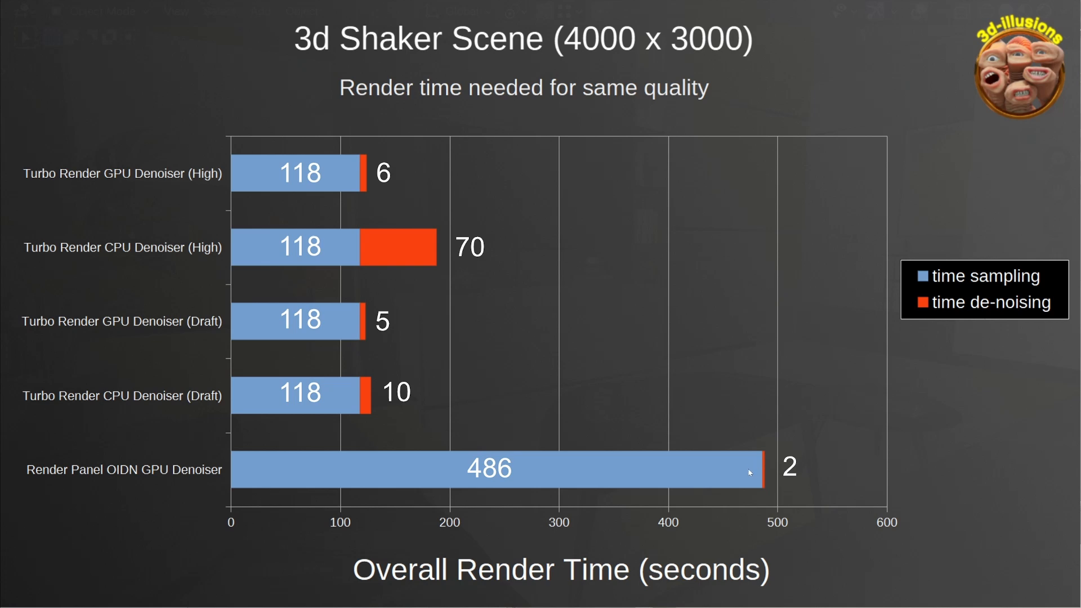
mouse_move(220, 355)
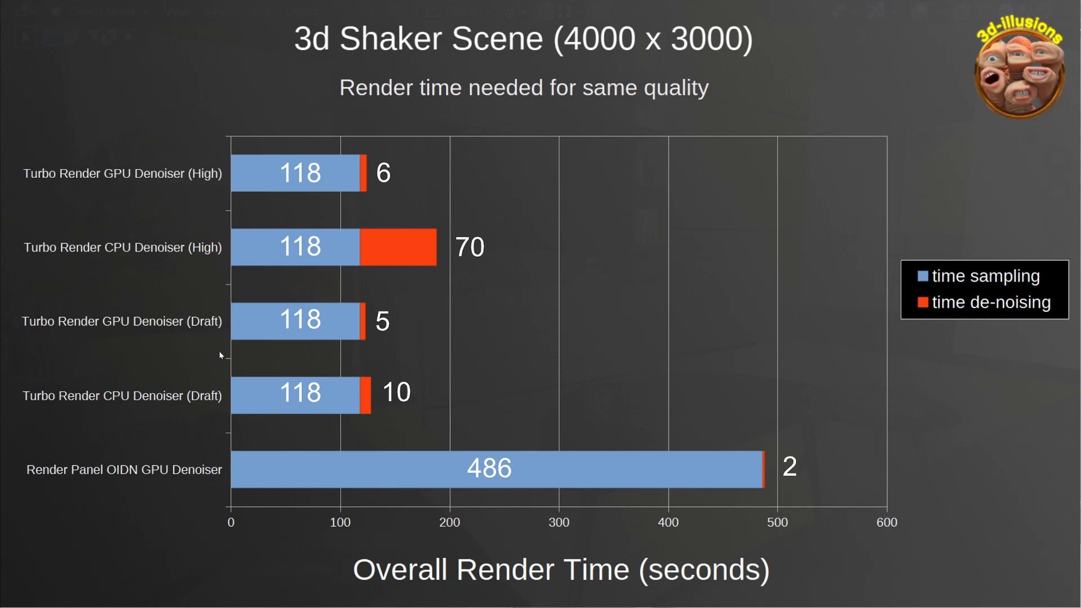
mouse_move(443, 279)
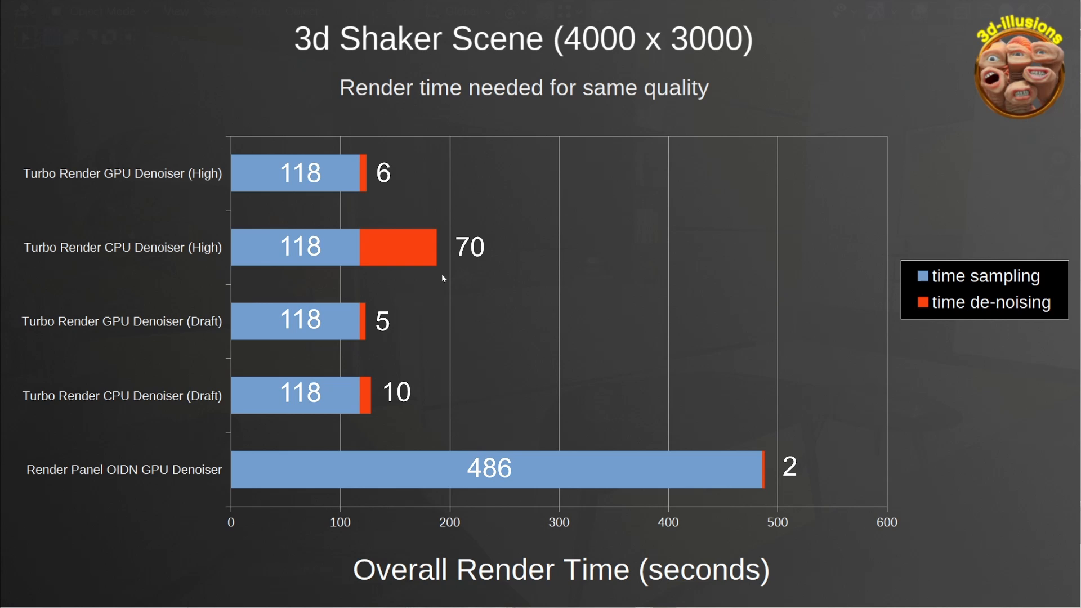
mouse_move(215, 247)
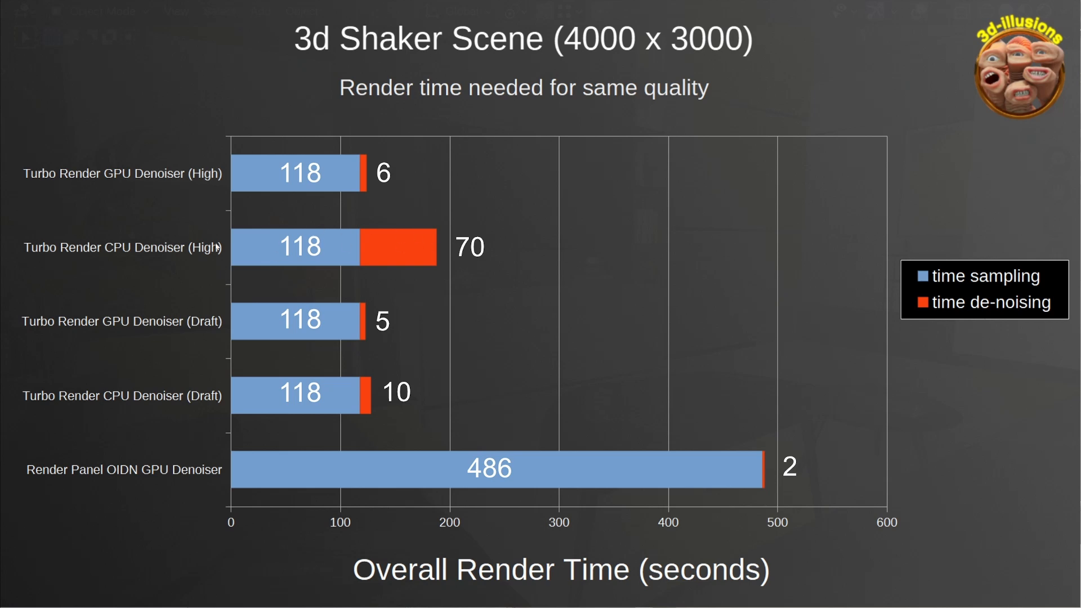
mouse_move(417, 246)
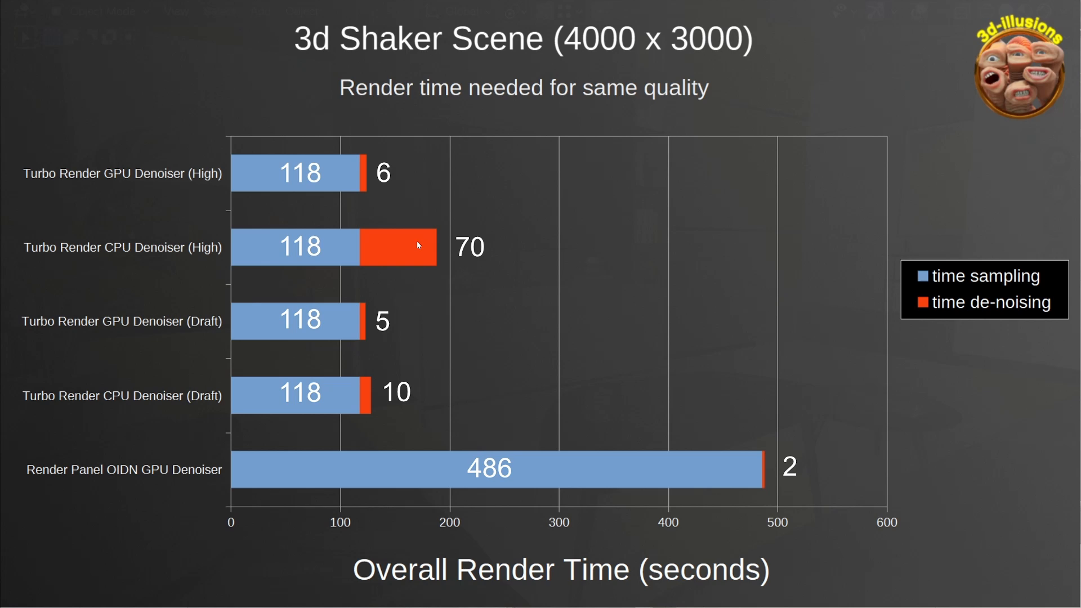
mouse_move(433, 186)
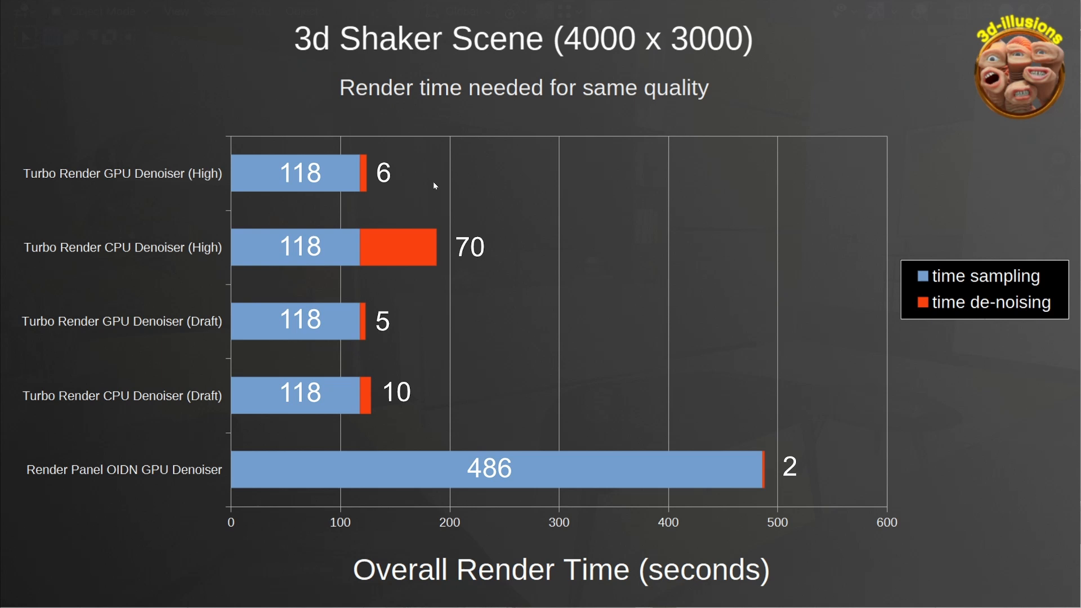